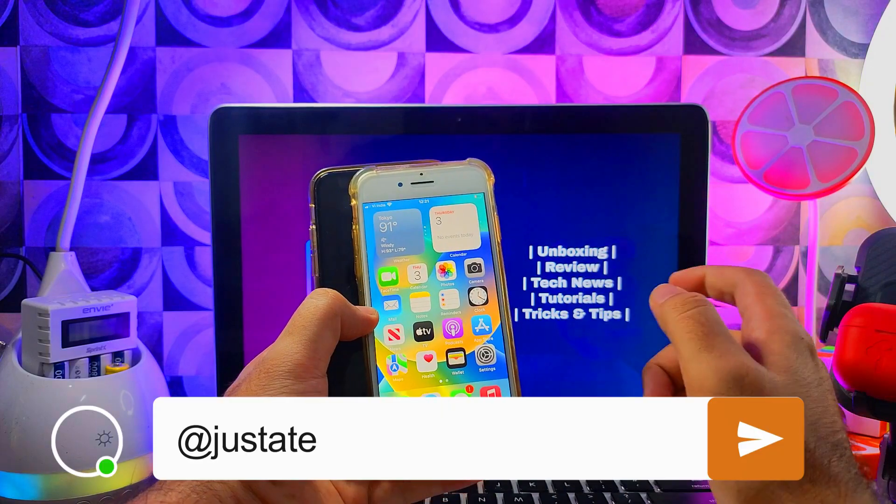
Open the Just a Tech 2.0 backup channel, then the Telegram Channel link in a new tab
type("ch (Telegram Channel)")
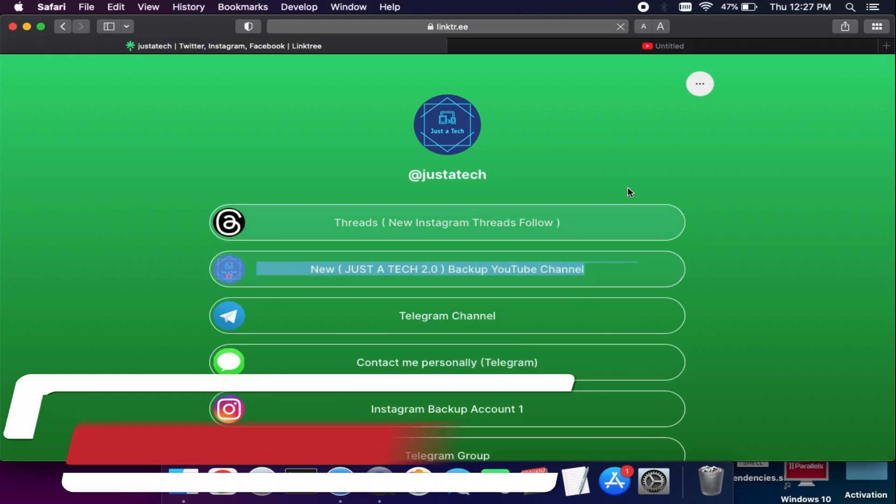
left_click(447, 269)
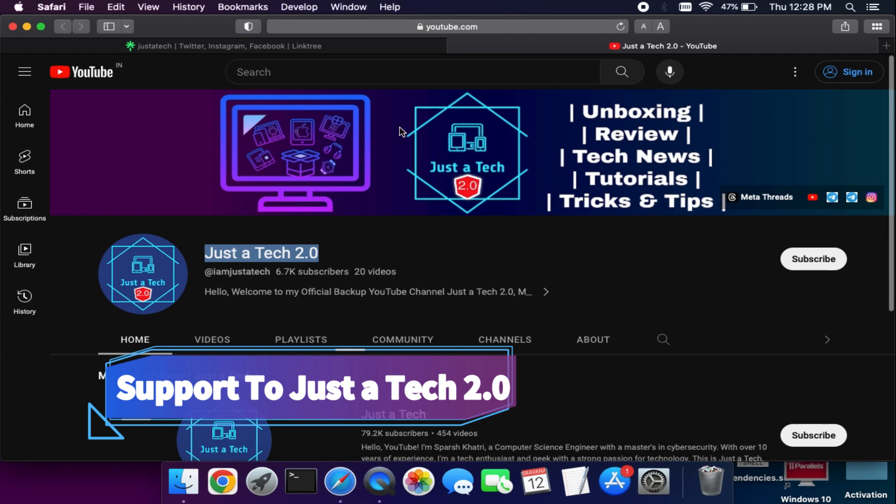
right_click(447, 316)
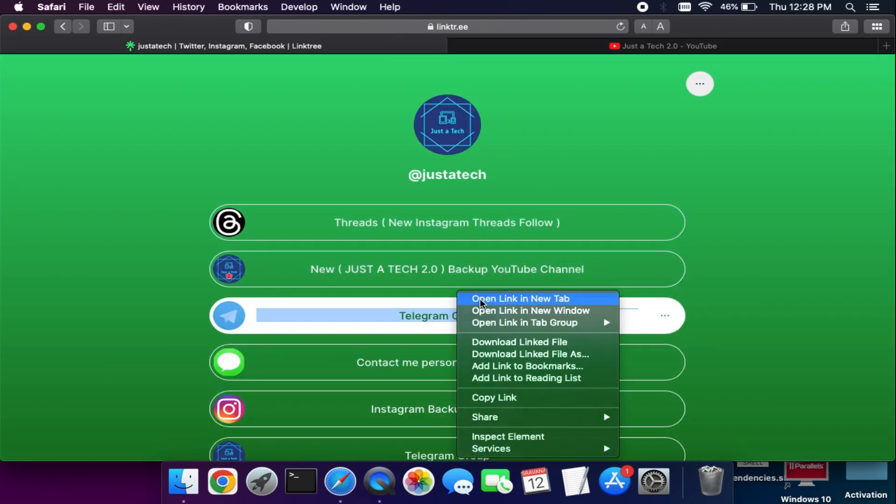
left_click(519, 299)
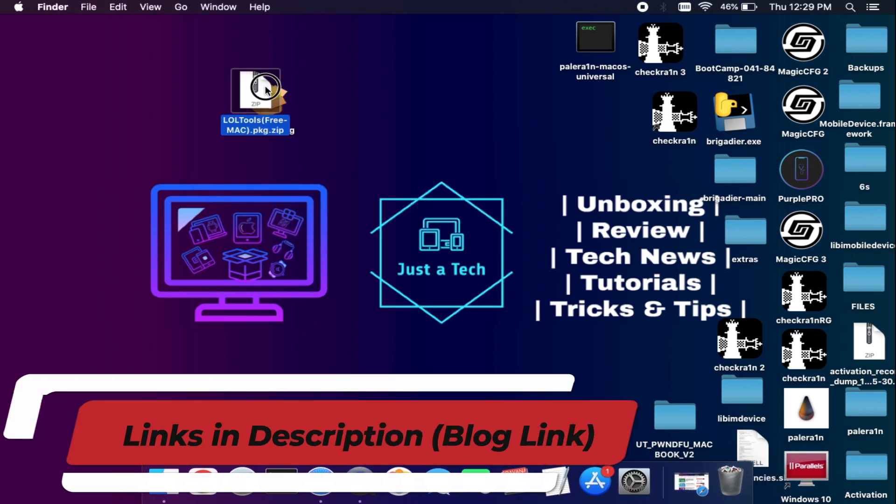
Extract LOLTools(Free-MAC).pkg.zip on the desktop and open LOLTools.pkg
double_click(255, 91)
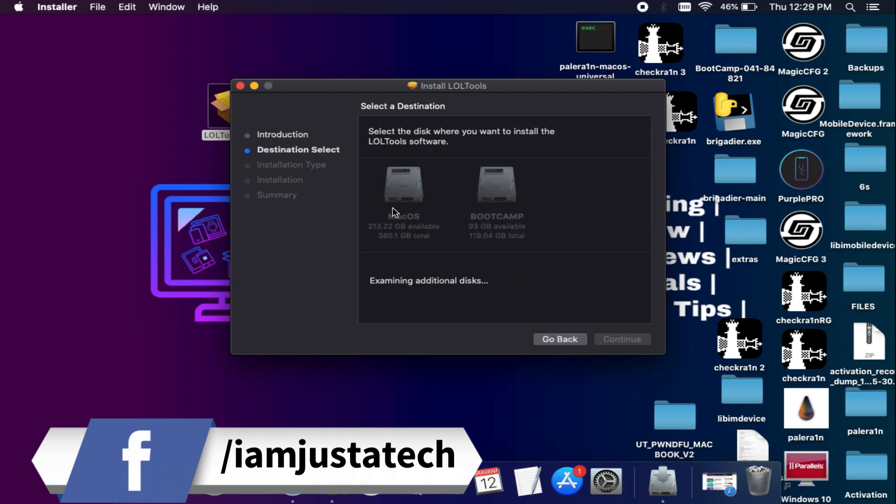
Install LOLTools to the MacOS disk and close the installer after success
left_click(403, 186)
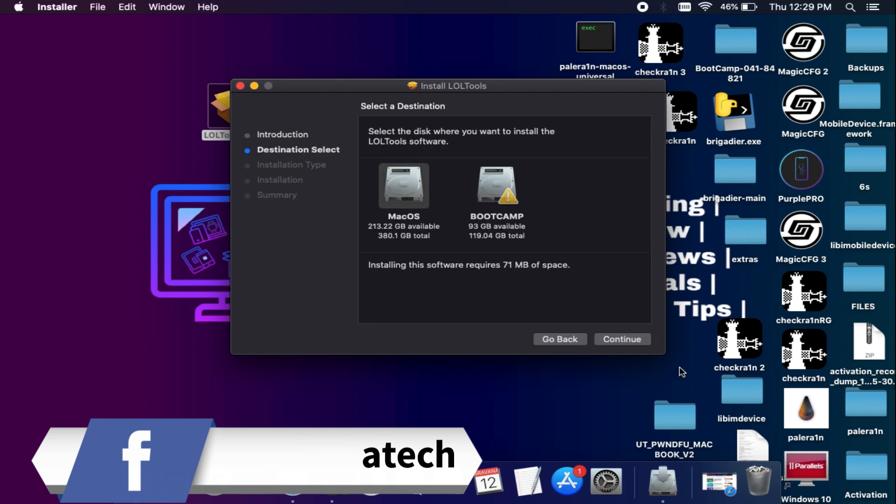
left_click(621, 339)
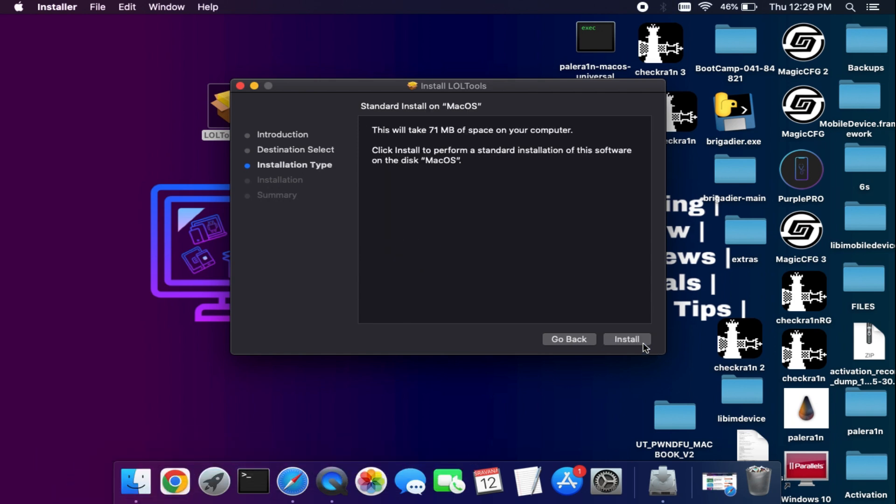
left_click(626, 339)
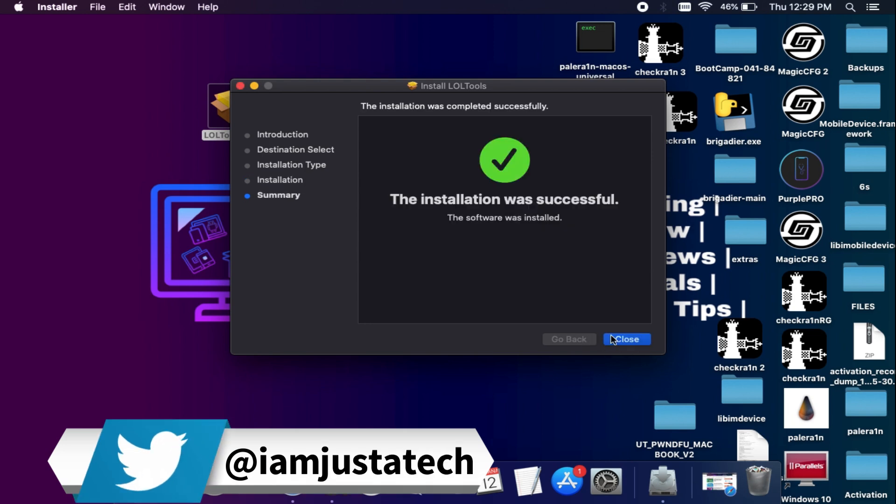
left_click(626, 339)
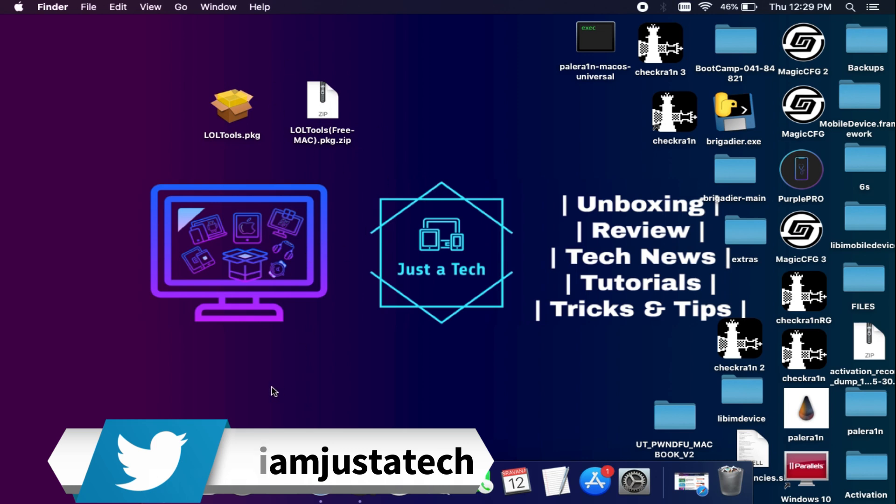
Hide all desktop icons, including the LOLTools package and zip
left_click(241, 481)
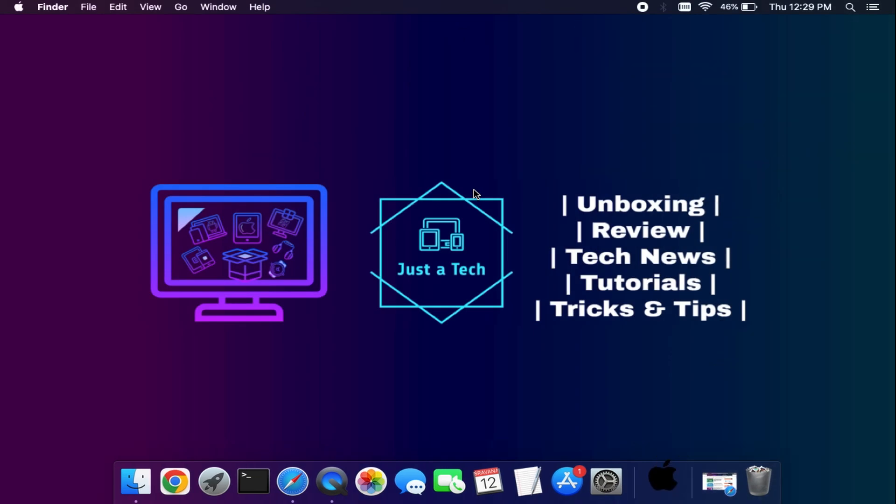
mouse_move(713, 305)
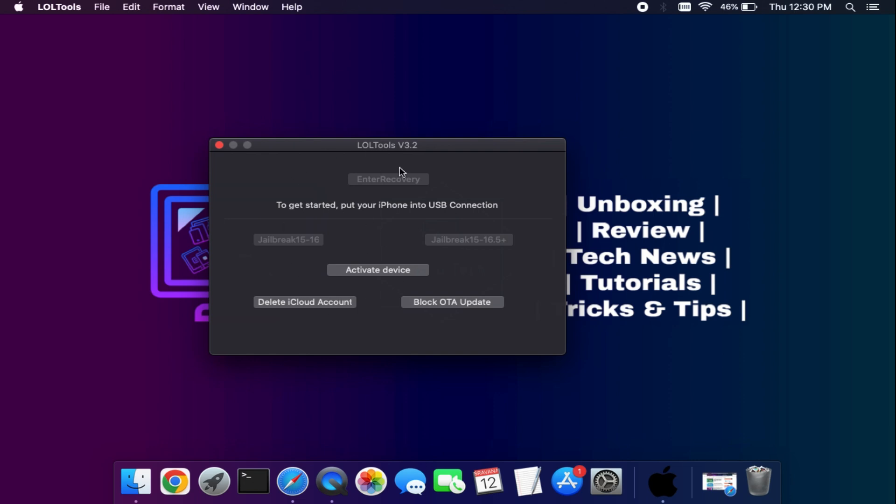
mouse_move(887, 172)
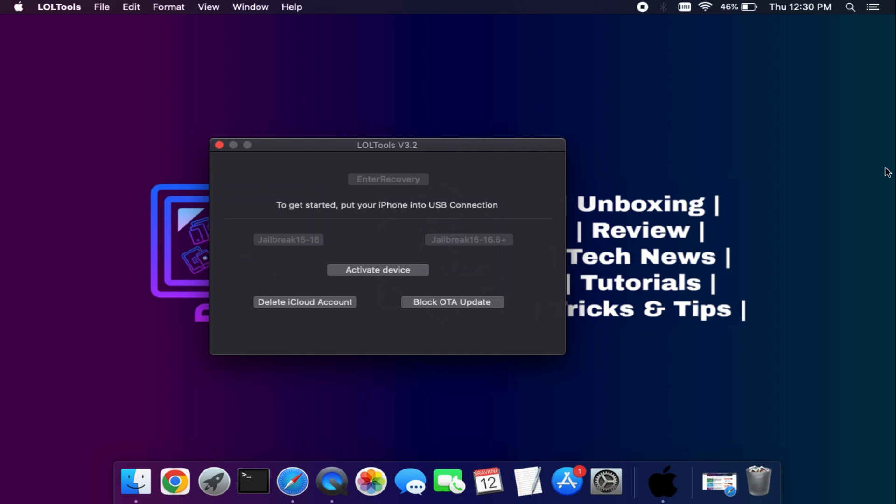
Move the LOLTools V3.2 window up and to the right
left_click_drag(387, 145, 406, 138)
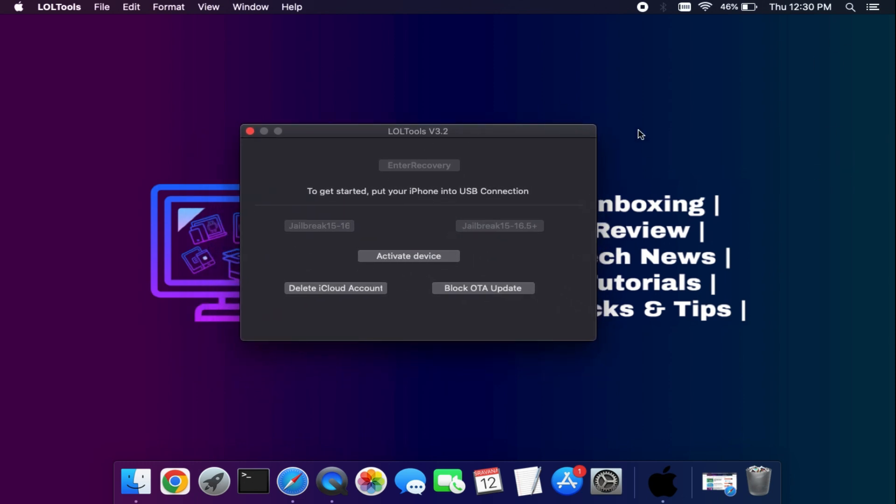
mouse_move(579, 223)
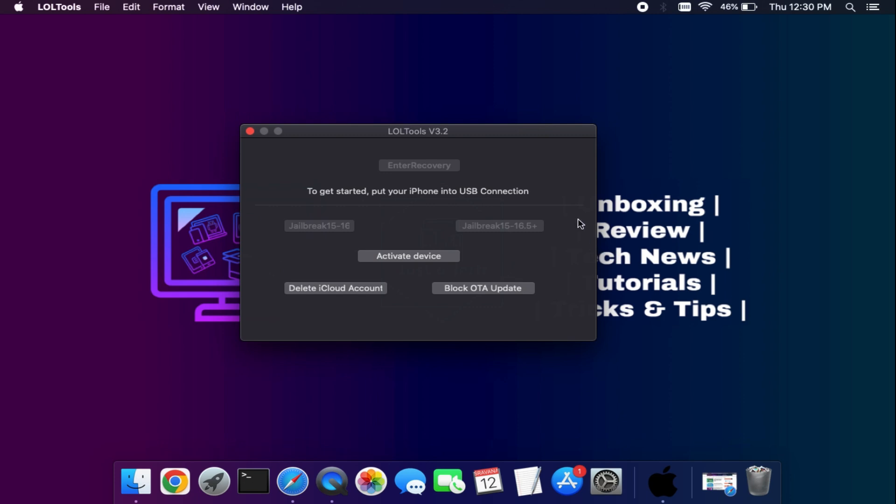
mouse_move(574, 234)
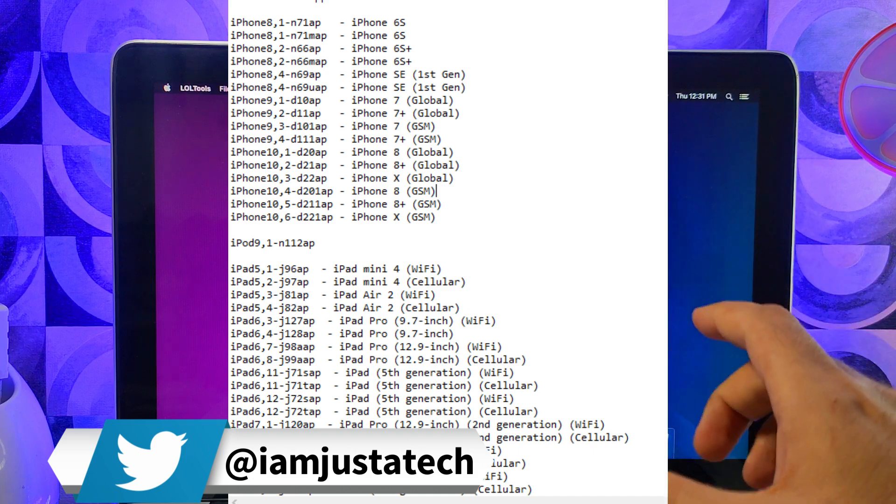
mouse_move(743, 342)
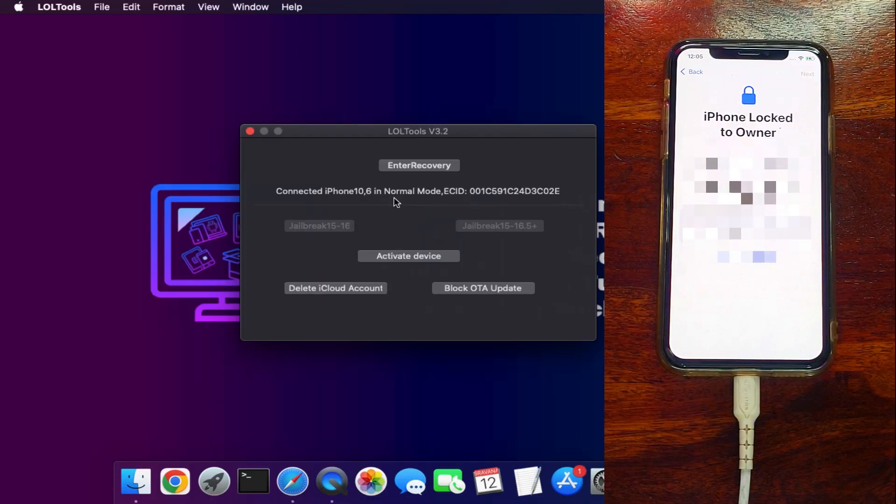
Send the connected iPhone X into recovery mode via EnterRecovery
left_click(418, 165)
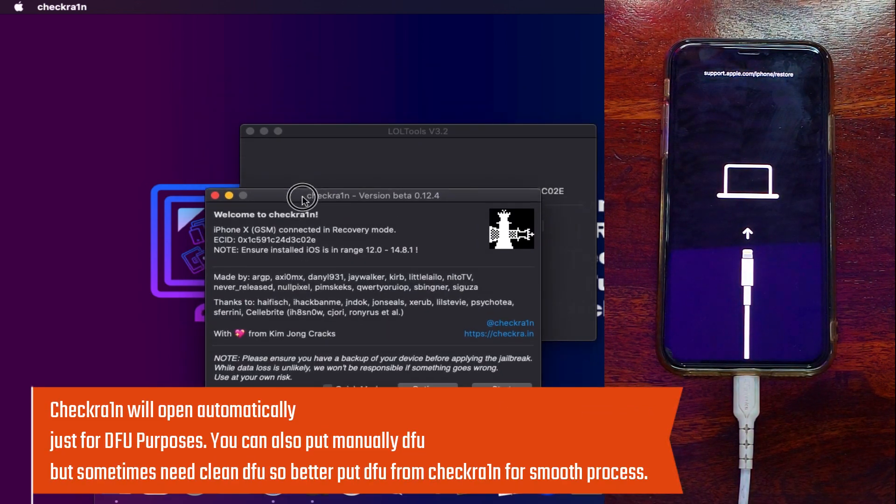
Place checkra1n beside LOLTools and start its DFU mode countdown for the iPhone
left_click_drag(302, 195, 276, 245)
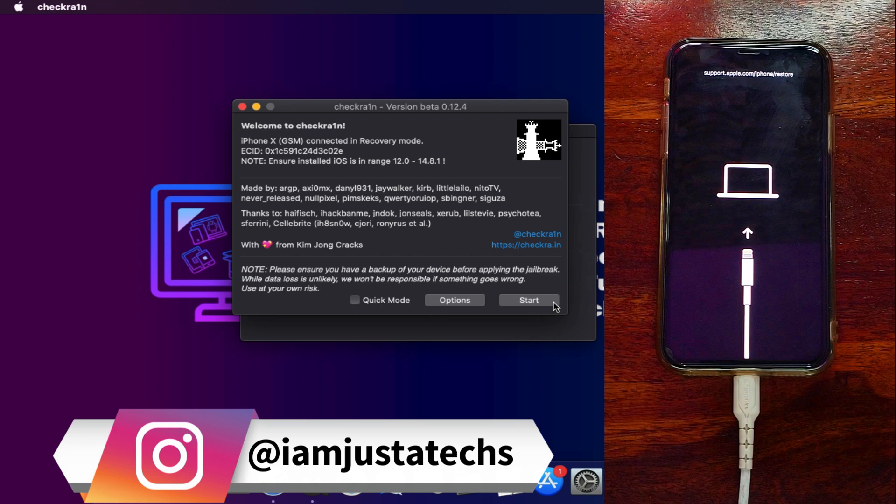
left_click(528, 300)
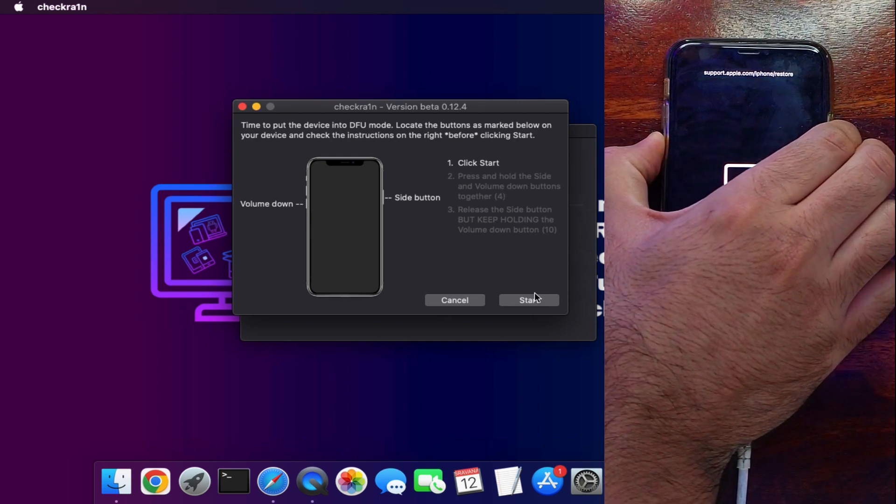
left_click(528, 299)
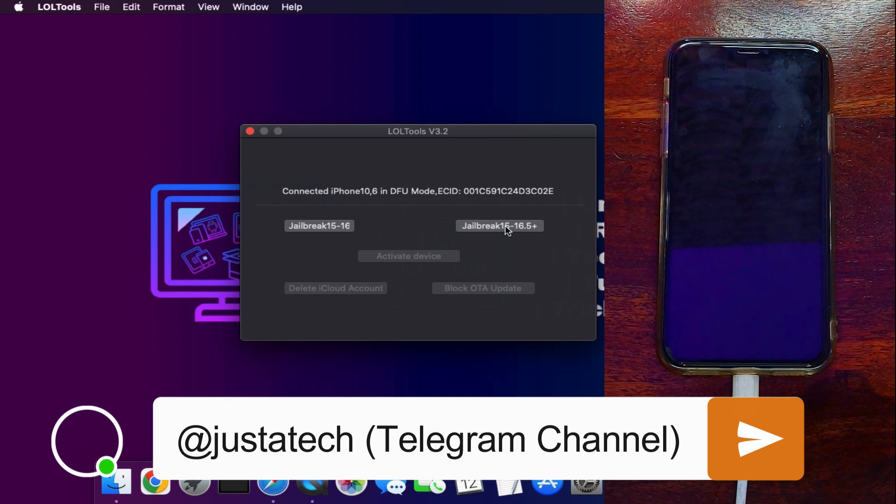
Run the Jailbreak15-16.5+ option on the iPhone10,6 in DFU mode
left_click(499, 226)
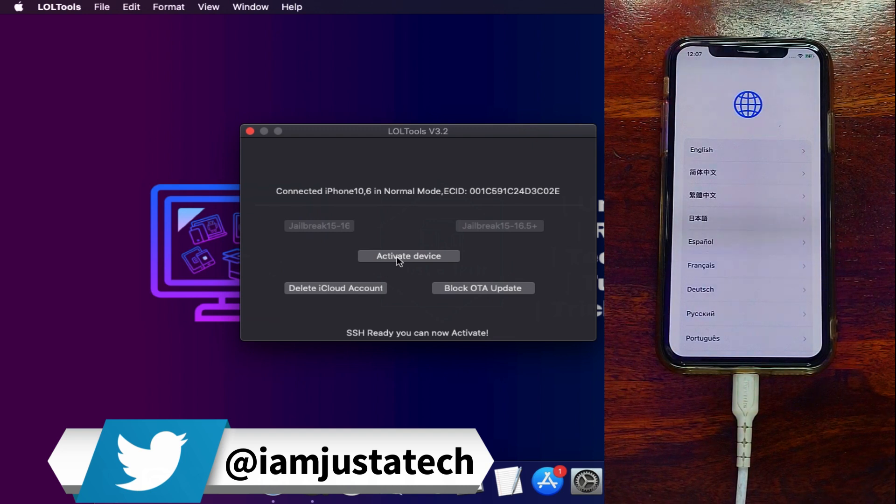
Activate the jailbroken iPhone once SSH is ready
left_click(408, 256)
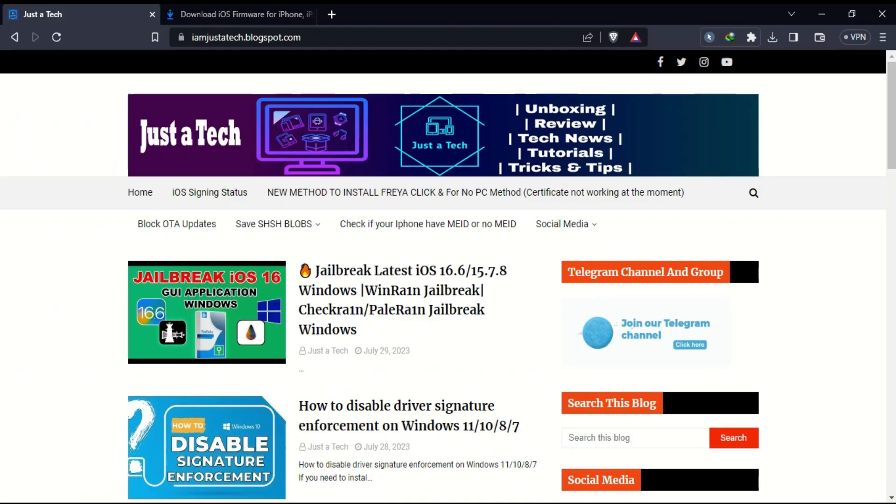
Identify models A1901 and A1902 on ipsw.me Device Finder and scroll toward the MEID article
left_click(240, 14)
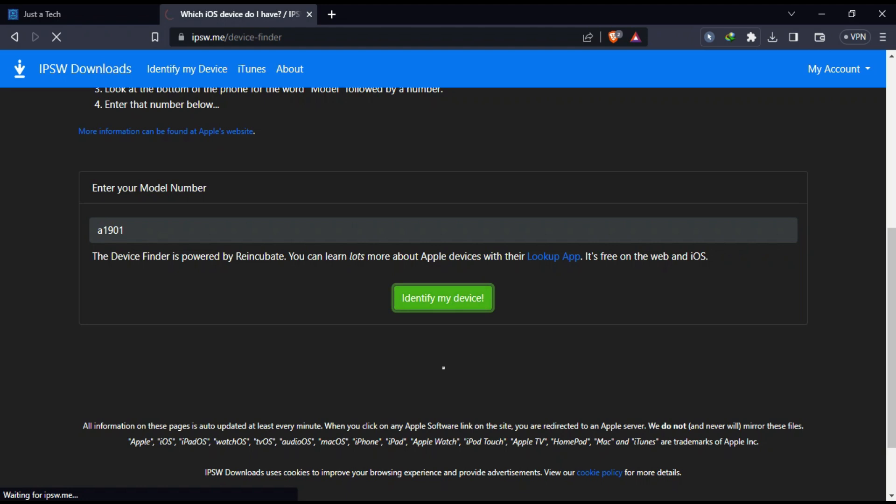
left_click(442, 298)
type("2")
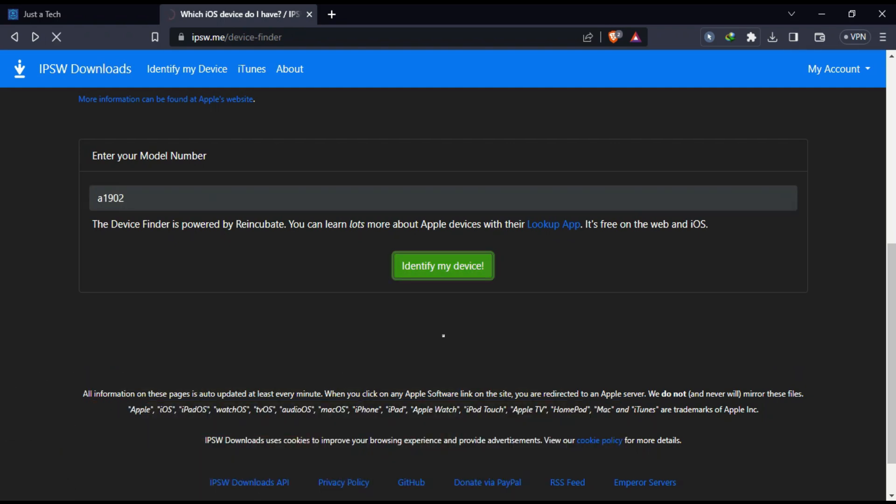
left_click(443, 266)
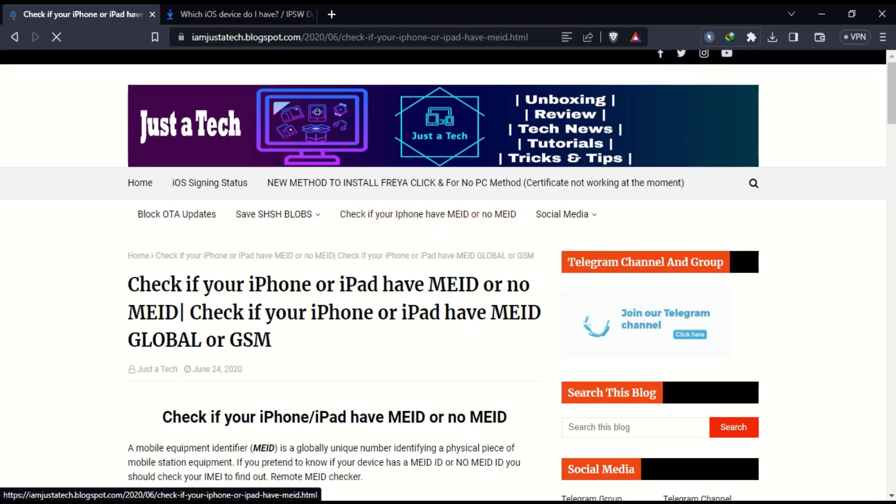
scroll("down", 3)
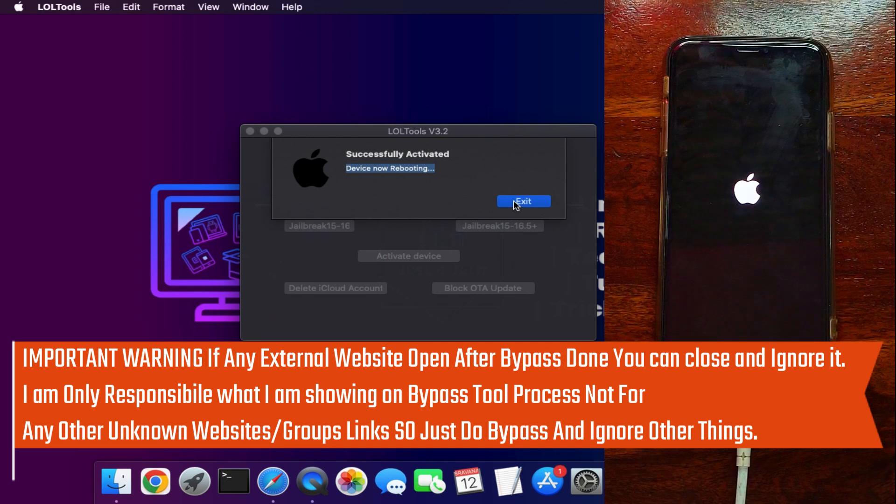
Exit the Successfully Activated dialog so the iPhone can finish rebooting
left_click(522, 202)
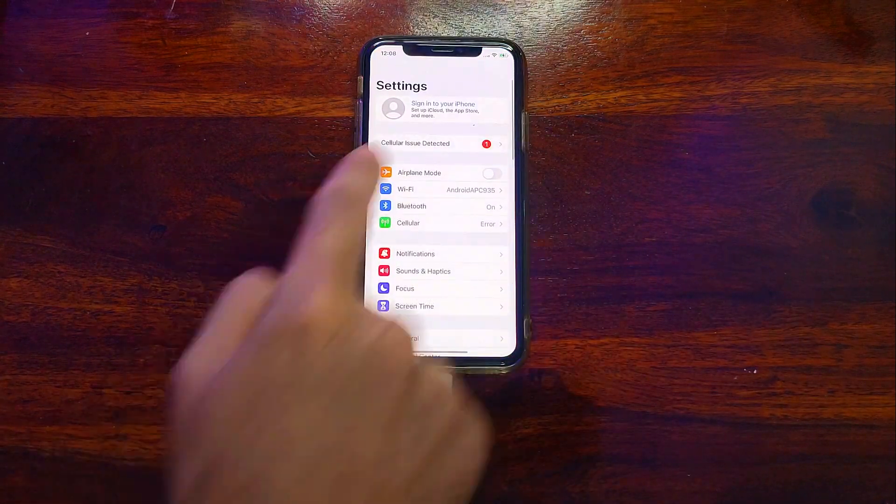
View the Cellular Issue Detected note in Settings, then return to the About page
left_click(440, 109)
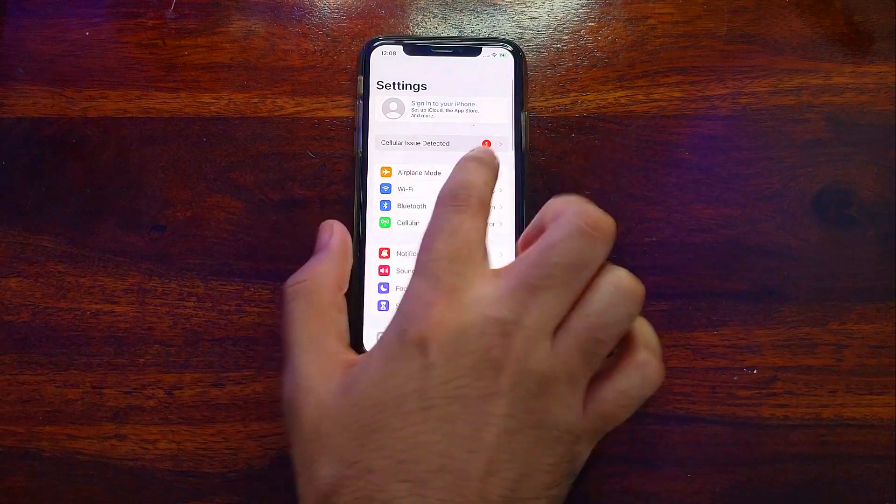
left_click(437, 143)
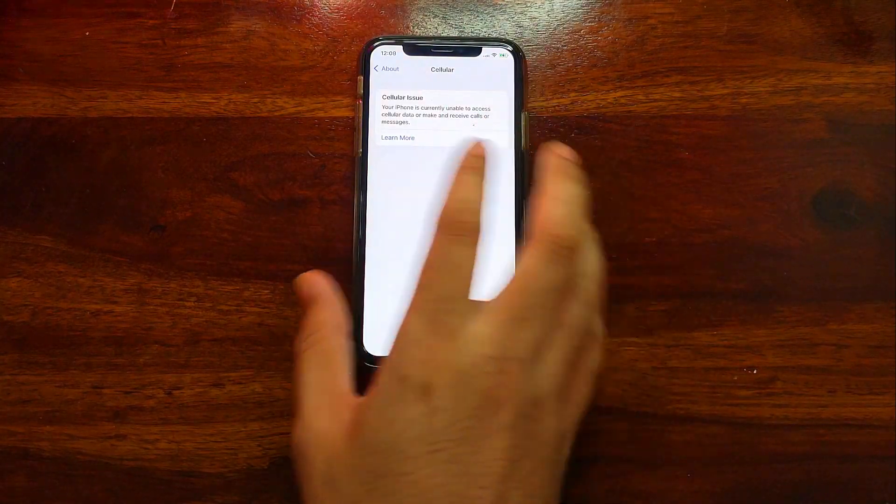
left_click(385, 68)
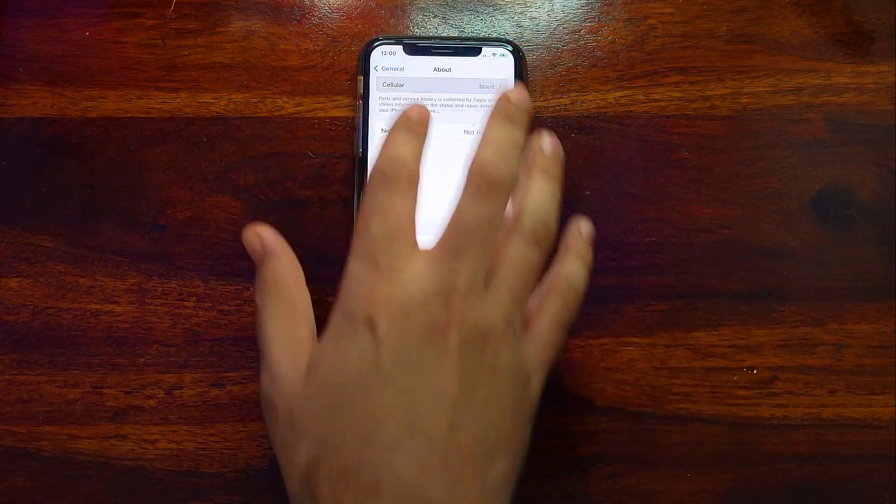
left_click(382, 68)
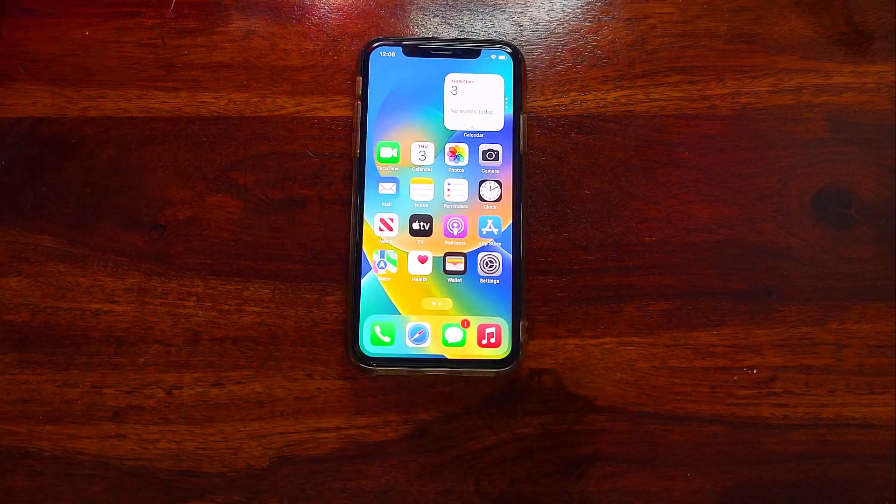
scroll("left", 3)
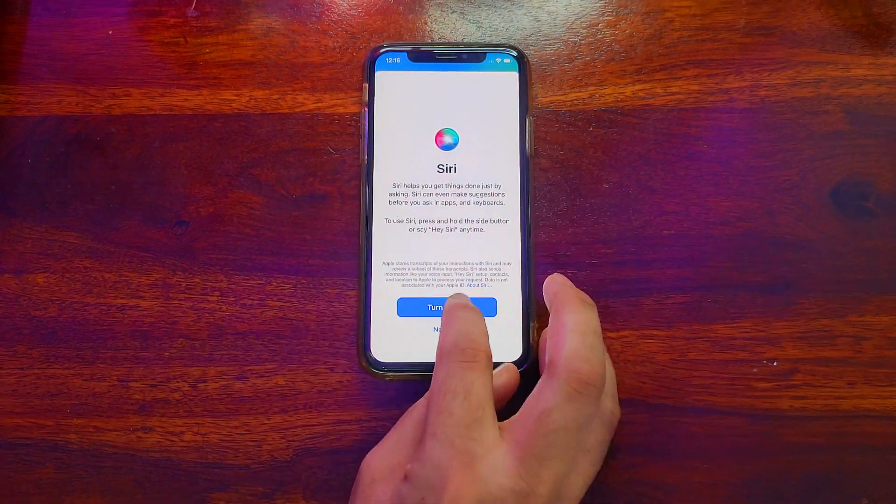
Turn on Siri and answer the audio recordings sharing prompt to continue setup
left_click(446, 307)
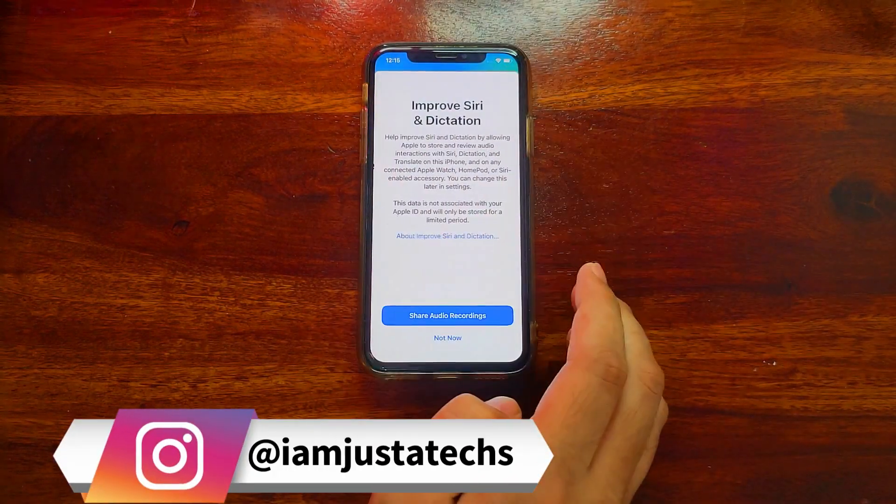
left_click(447, 338)
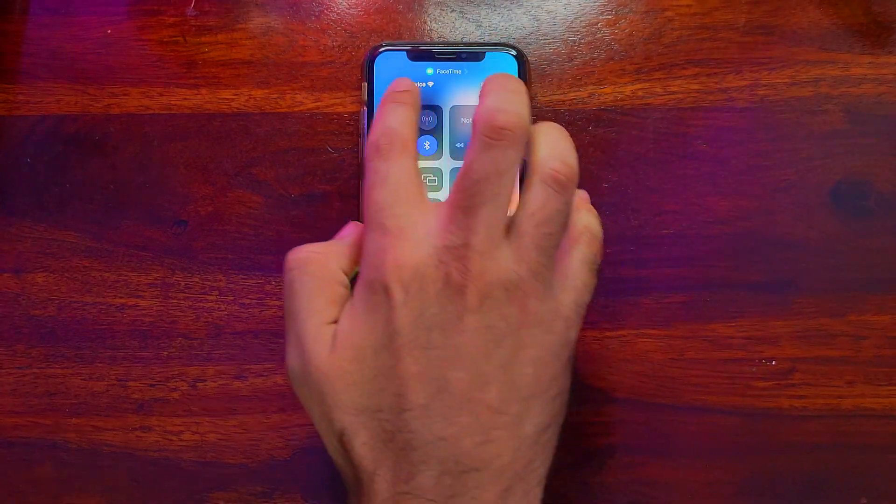
left_click(427, 144)
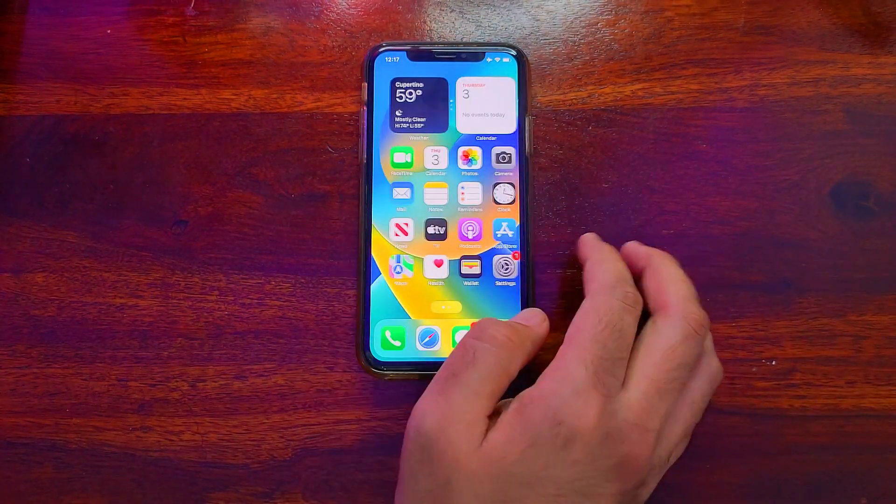
mouse_move(469, 172)
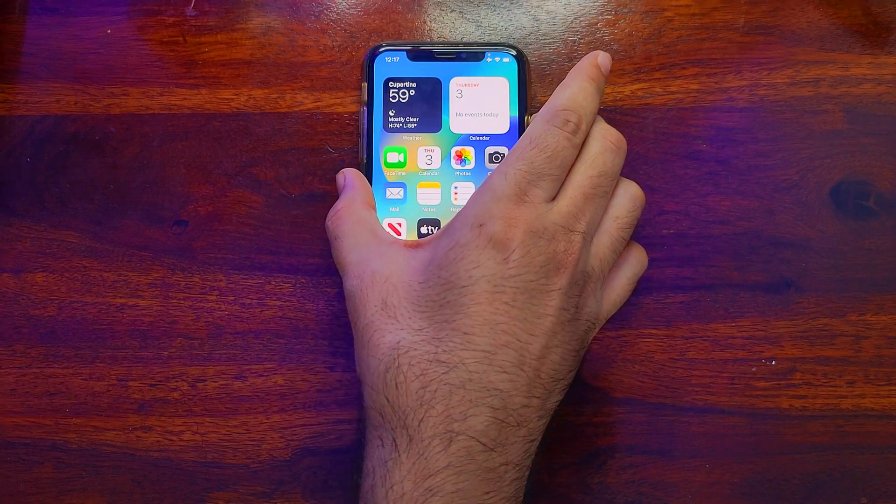